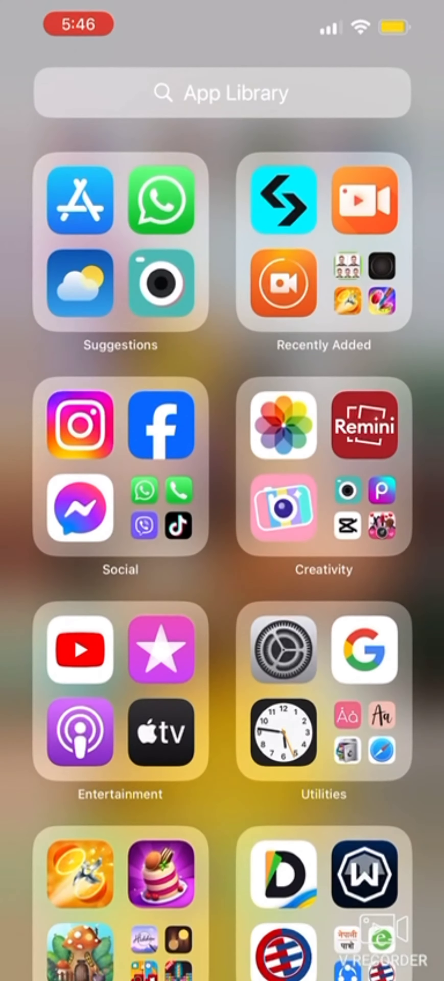
# Search the App Store for 'duolingo' so its listing tops the results
pyautogui.write('duiloingo')
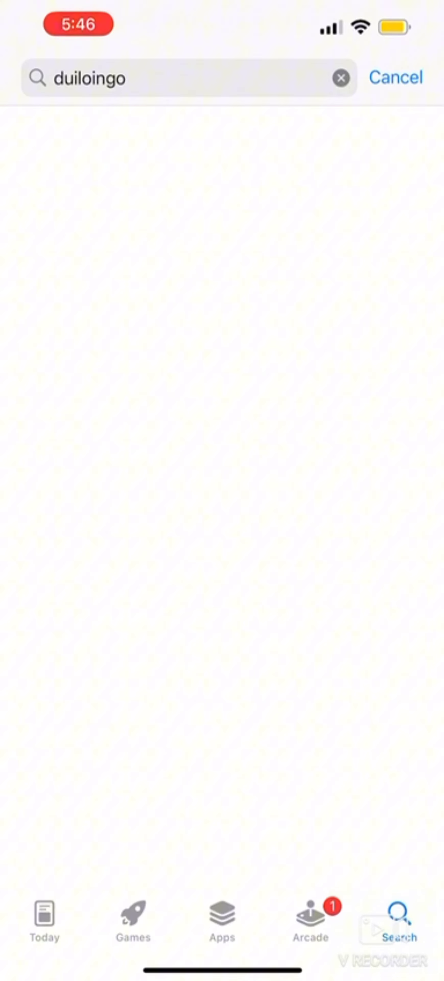
pyautogui.press('enter')
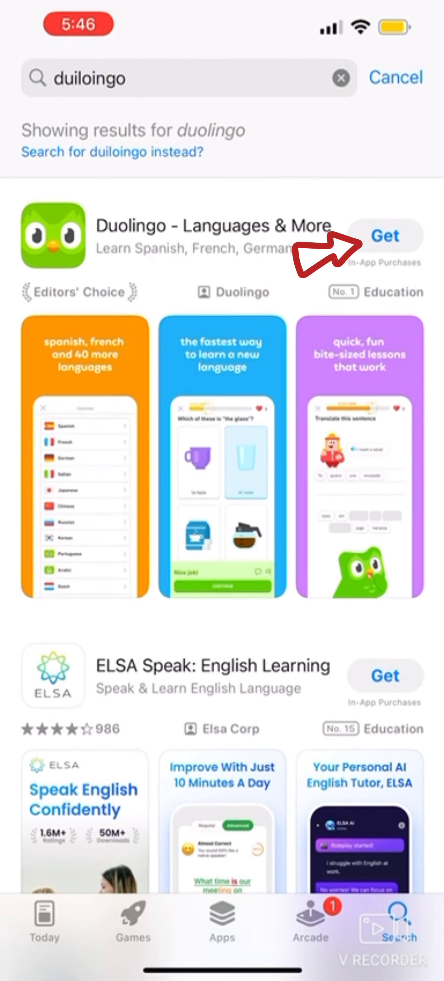
# Get the Duolingo - Languages & More app from the results, then return to the home screen
pyautogui.click(385, 235)
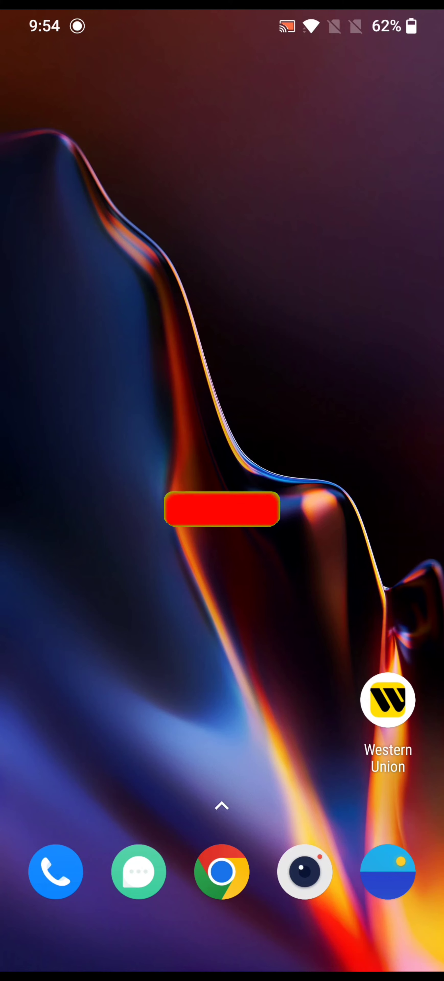
pyautogui.click(221, 507)
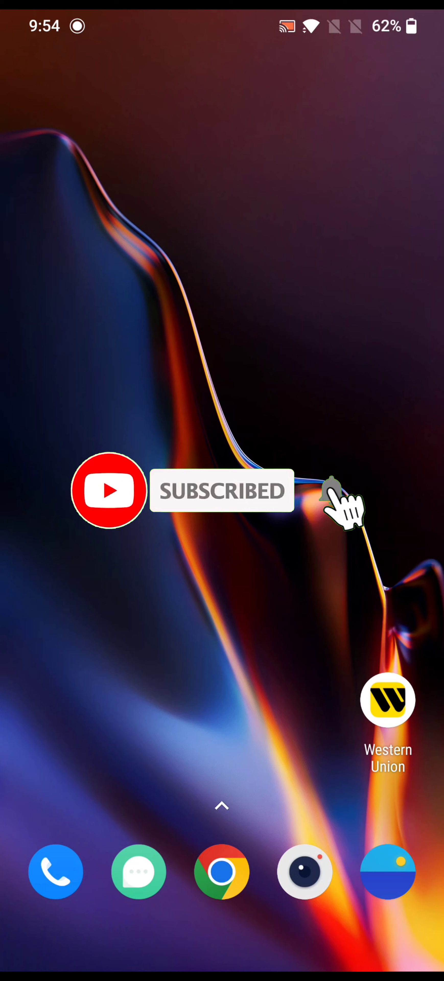
pyautogui.click(332, 489)
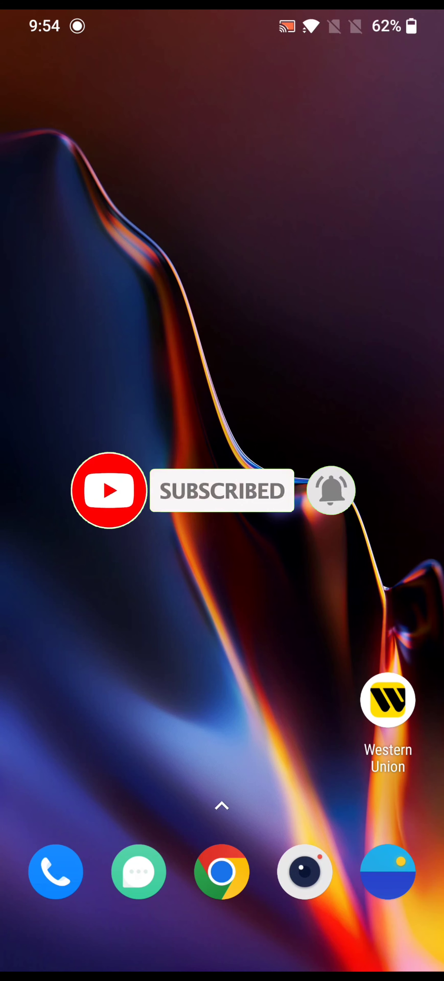